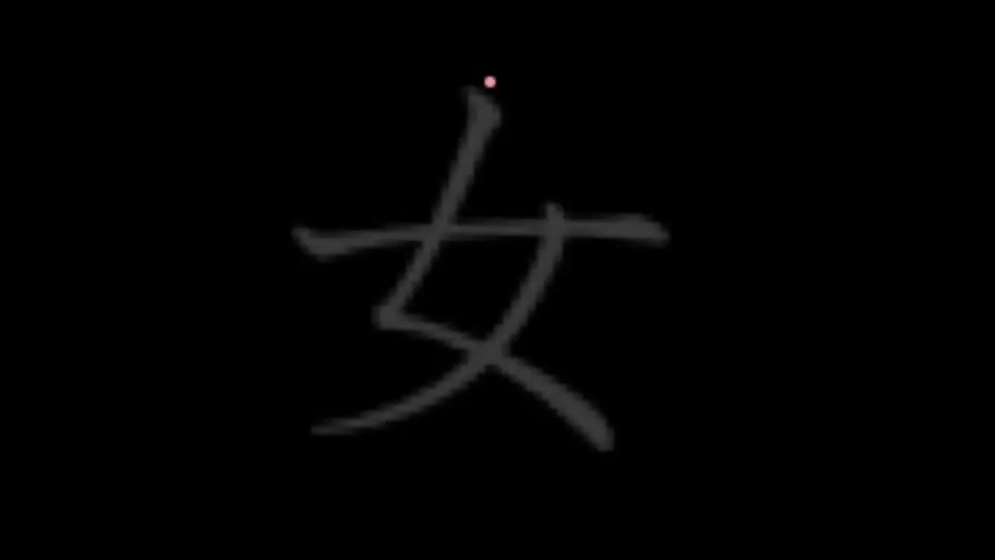
- Trace the first two strokes of 女 in pink over the grey template
{"action": "left_click_drag", "start_coordinate": [488, 85], "coordinate": [381, 308]}
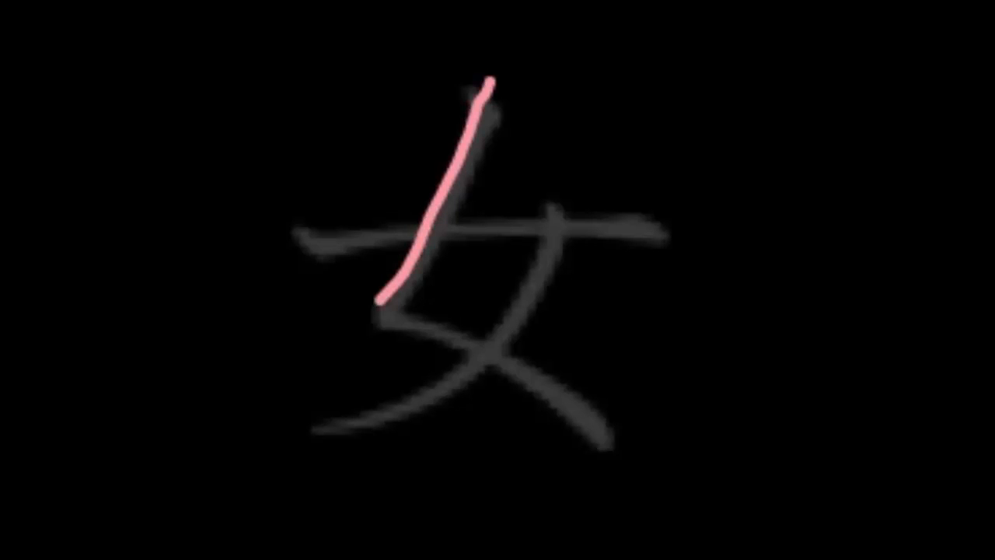
{"action": "left_click_drag", "start_coordinate": [381, 311], "coordinate": [575, 417]}
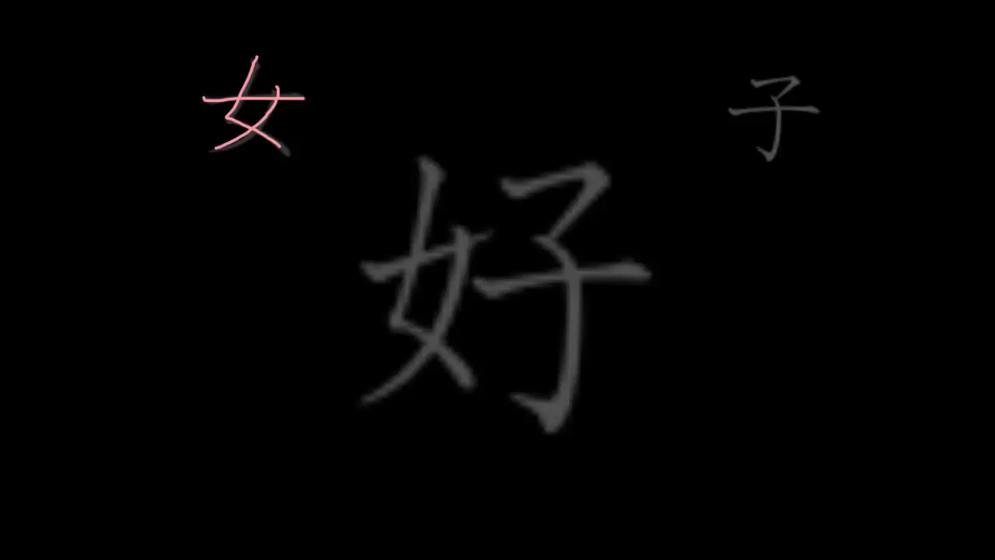
- Trace the 女 radical of the large 好 in pink, left side of the template
{"action": "left_click_drag", "start_coordinate": [432, 158], "coordinate": [414, 268]}
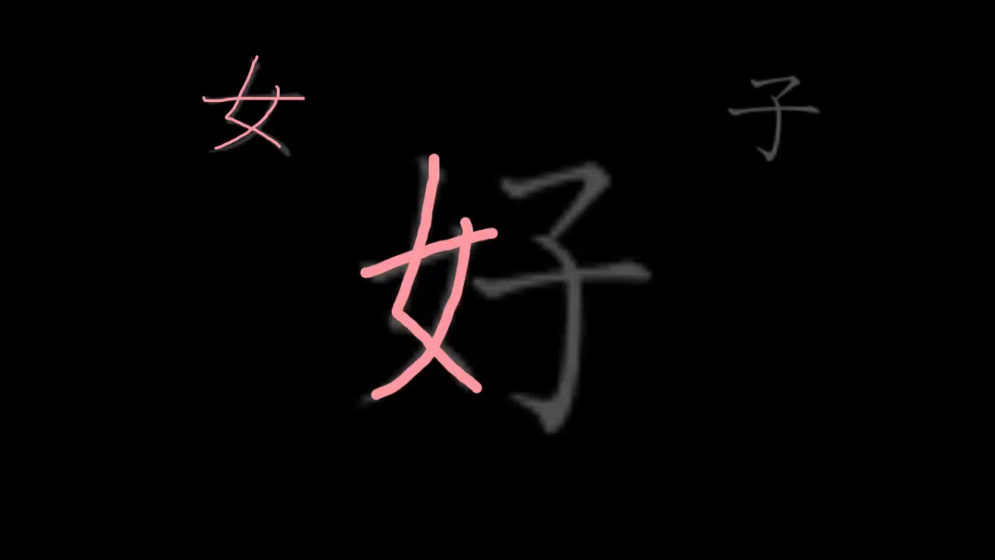
{"action": "left_click_drag", "start_coordinate": [552, 137], "coordinate": [470, 412]}
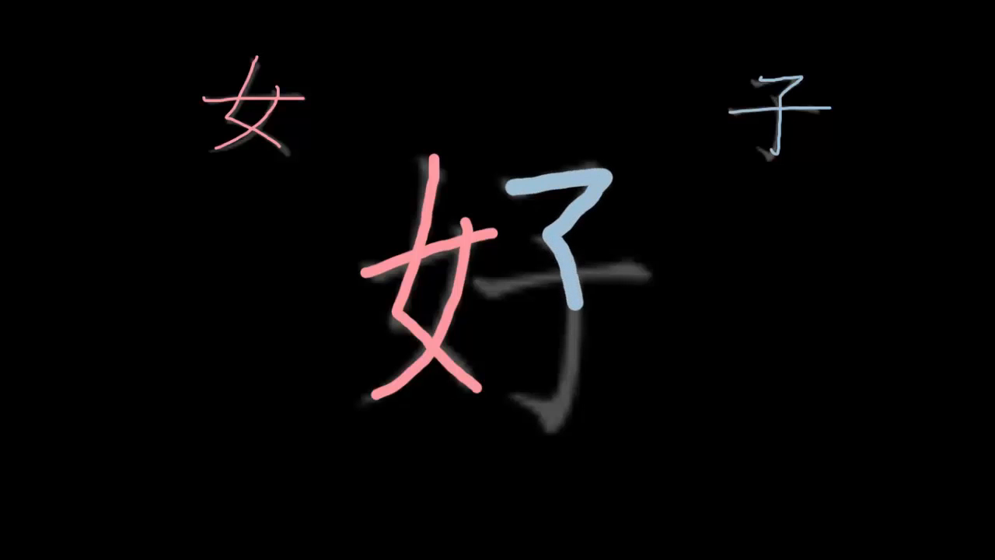
- Trace 子's hooked stroke and its horizontal bar in light blue on 好
{"action": "left_click_drag", "start_coordinate": [576, 303], "coordinate": [552, 404]}
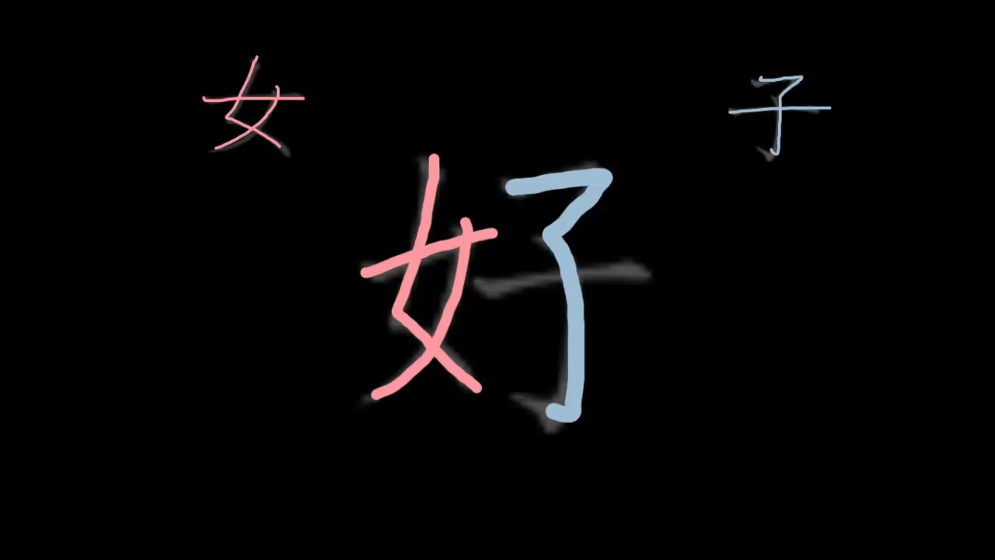
{"action": "left_click_drag", "start_coordinate": [475, 280], "coordinate": [653, 276]}
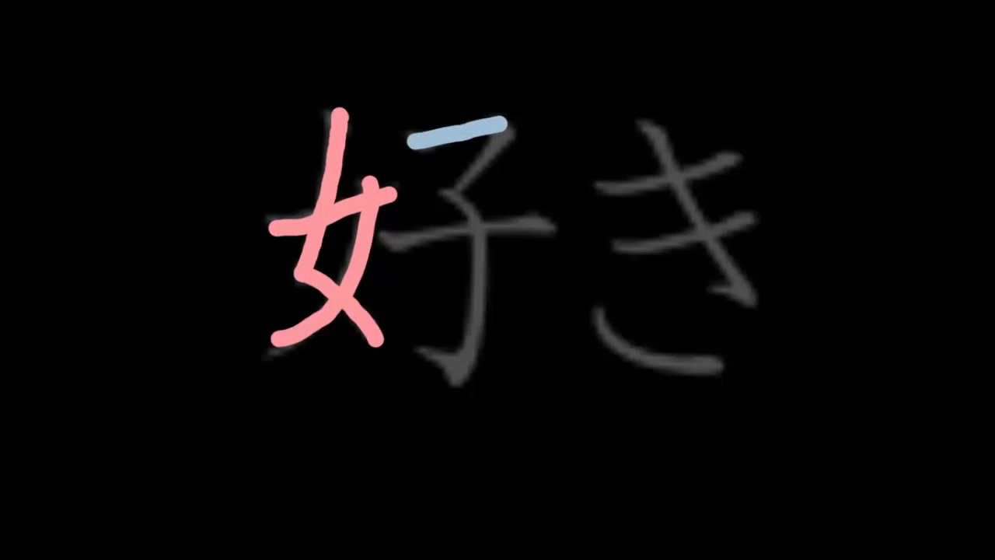
- Draw the hooked stroke of 子 in light blue on the 好き template
{"action": "left_click_drag", "start_coordinate": [500, 125], "coordinate": [463, 230]}
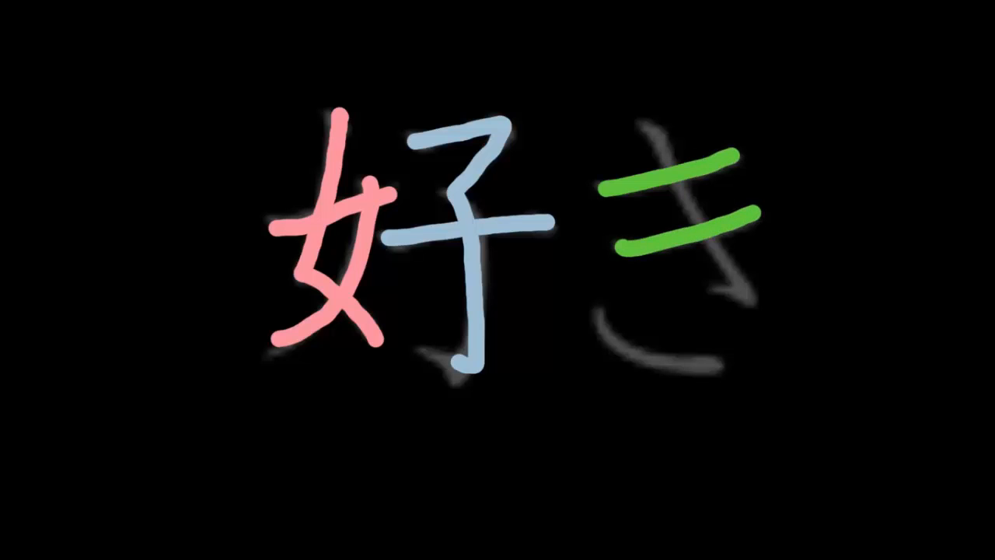
- Add き's diagonal stroke in green across its two horizontals
{"action": "left_click_drag", "start_coordinate": [653, 116], "coordinate": [746, 280]}
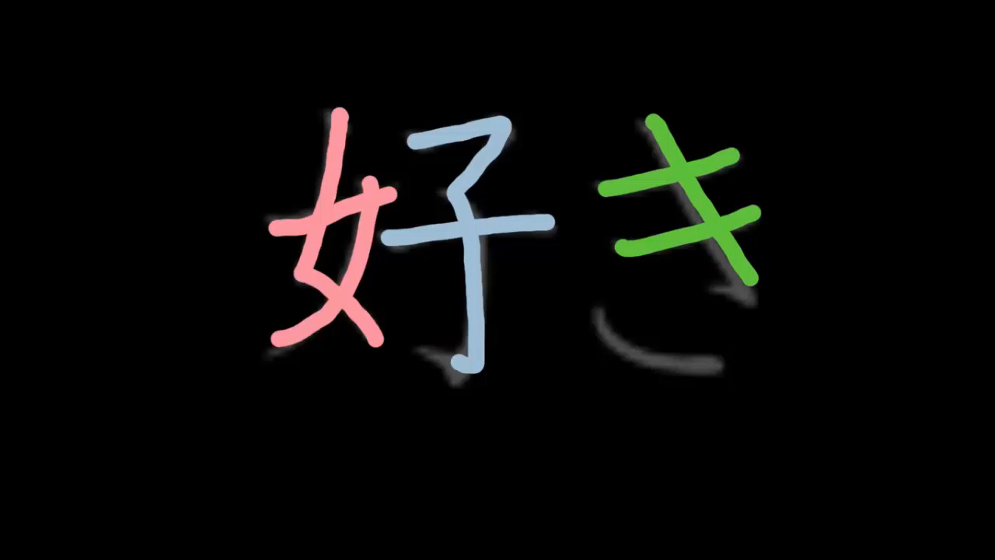